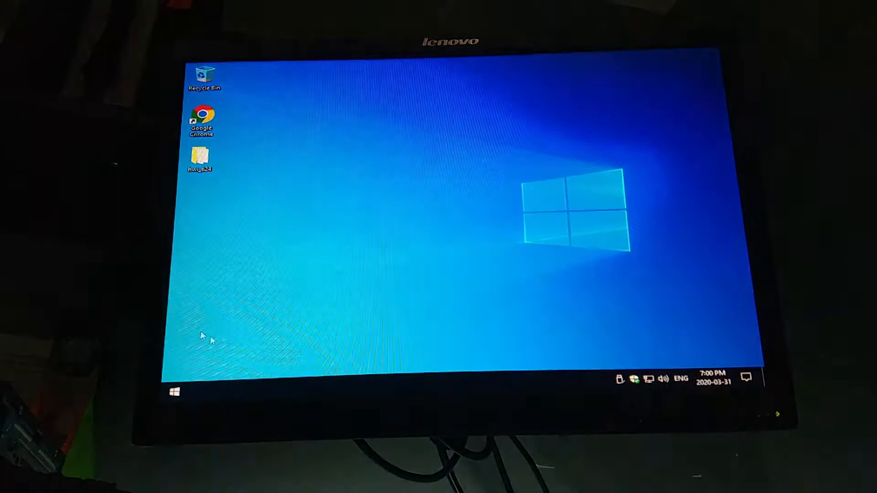
mouse_move(288, 173)
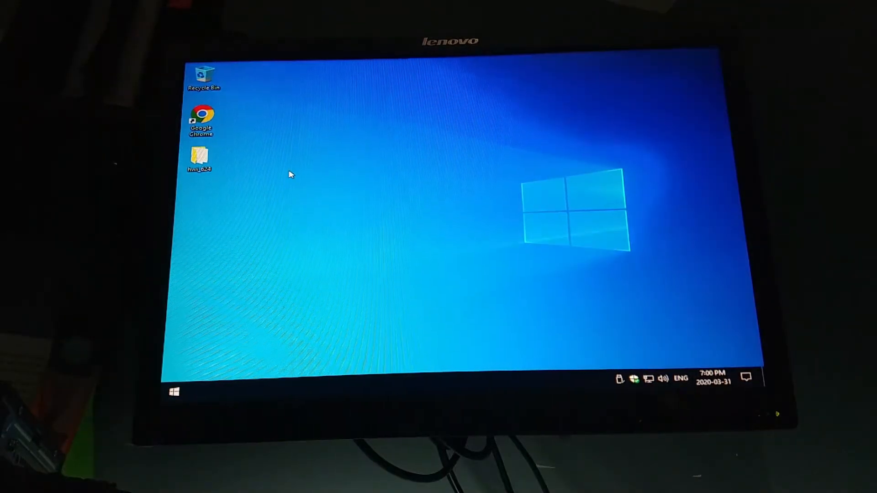
Launch HWiNFO64 from the hwi_624 folder and begin examining the system
double_click(199, 158)
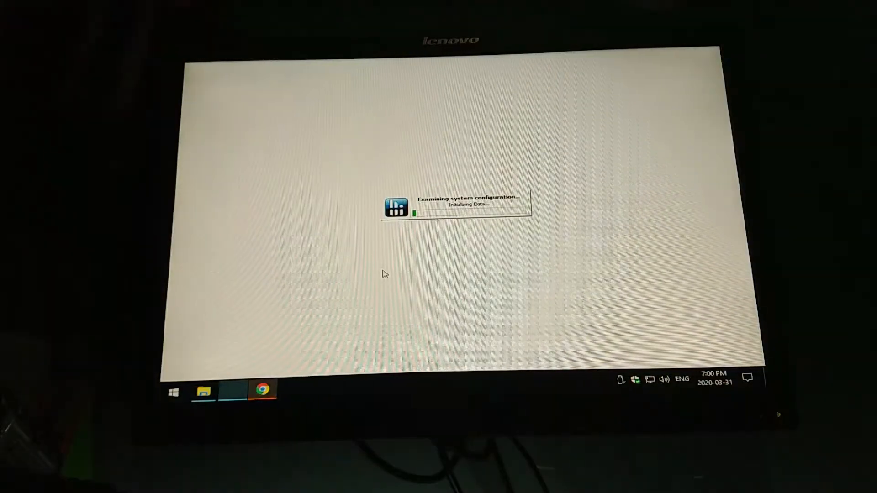
left_click(262, 389)
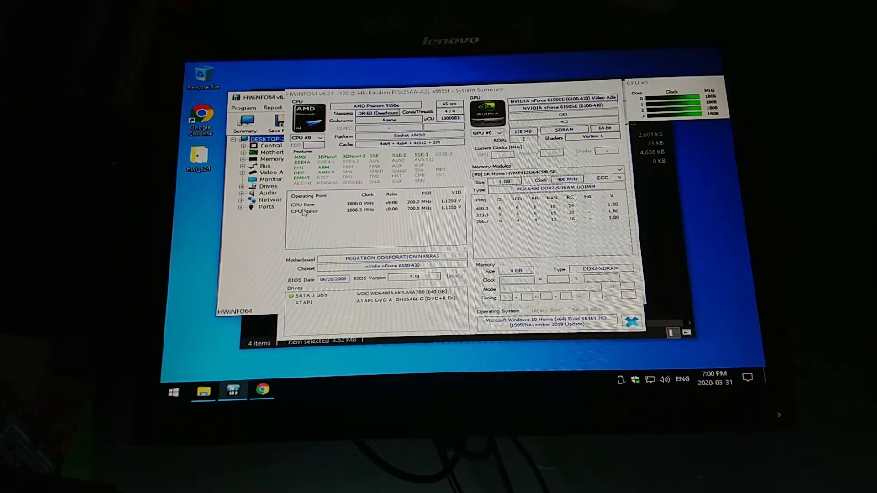
mouse_move(356, 215)
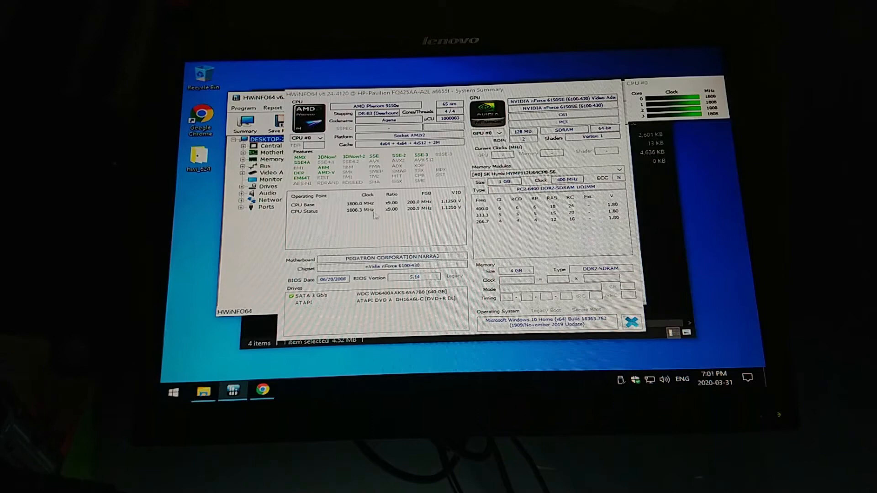
mouse_move(340, 224)
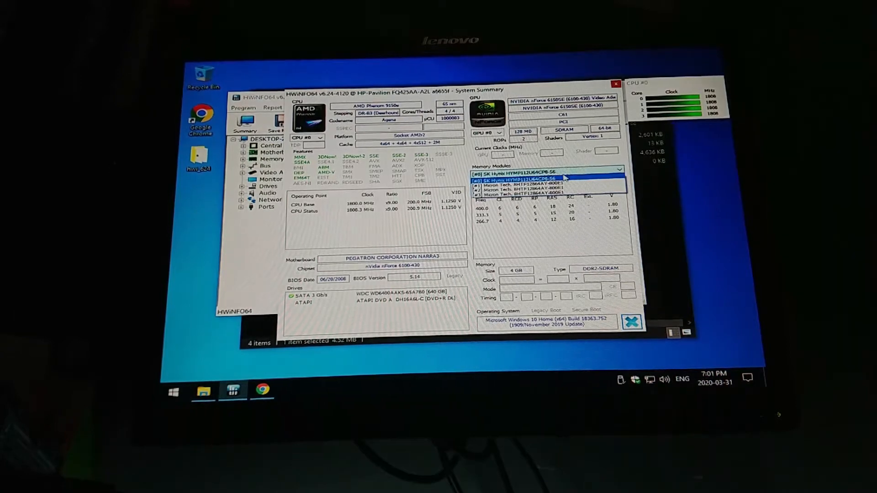
Select memory module #0, the 1 GB SK Hynix PC2-6400 DDR2 stick, in the System Summary
left_click(537, 191)
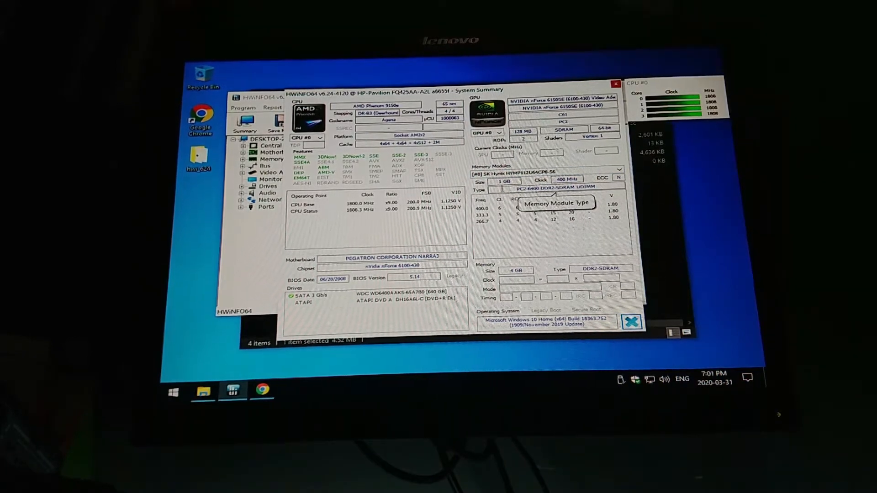
Switch the Memory Modules list to module #1, the Micron Tech stick
left_click(617, 170)
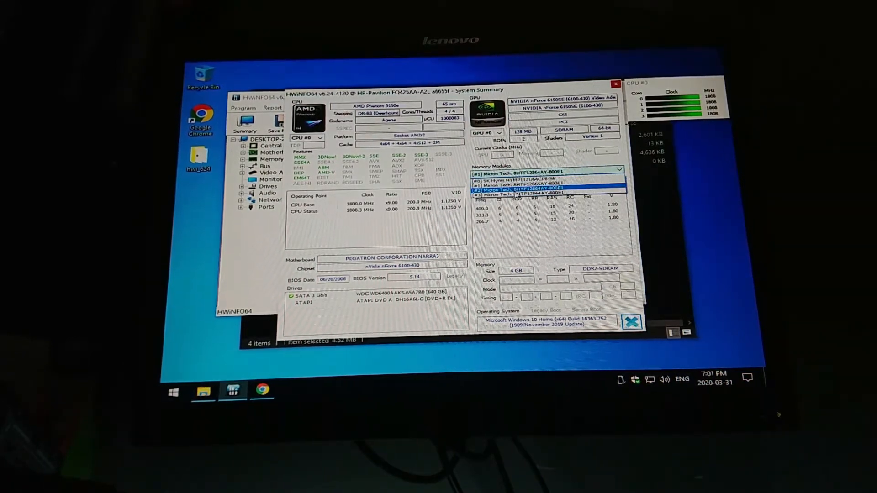
left_click(548, 180)
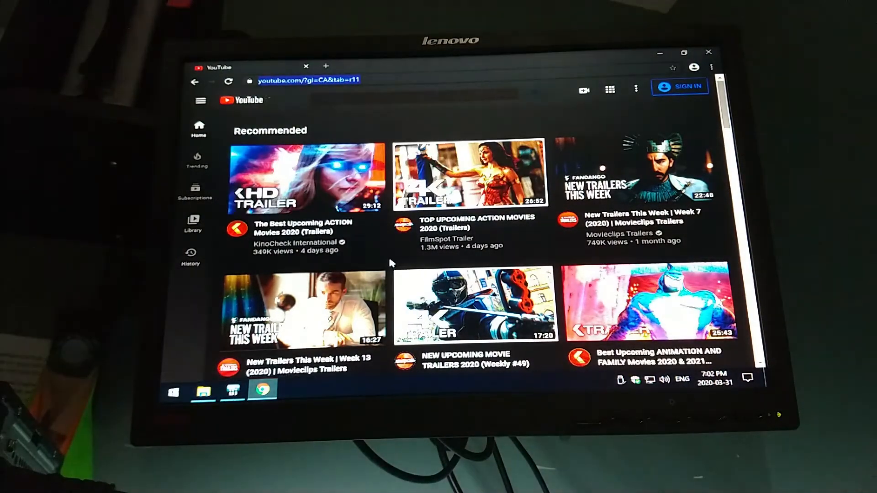
mouse_move(475, 308)
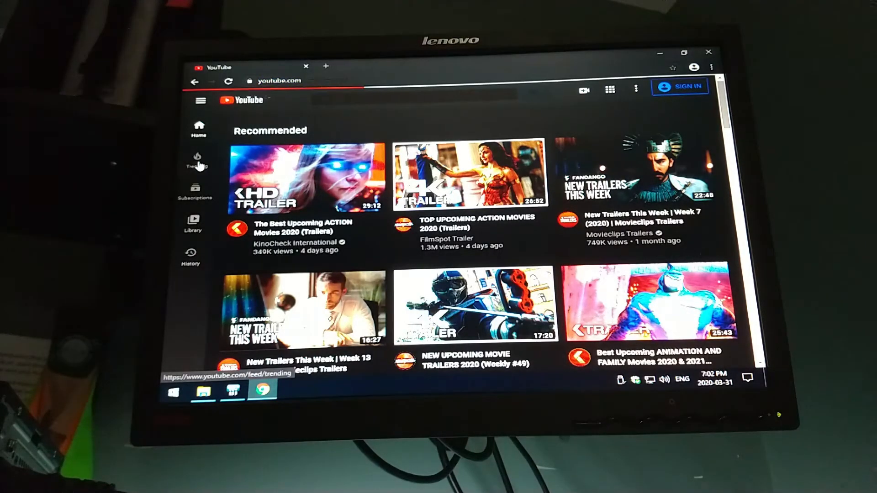
Browse the Trending feed down to the Week 11 new trailers video
left_click(196, 163)
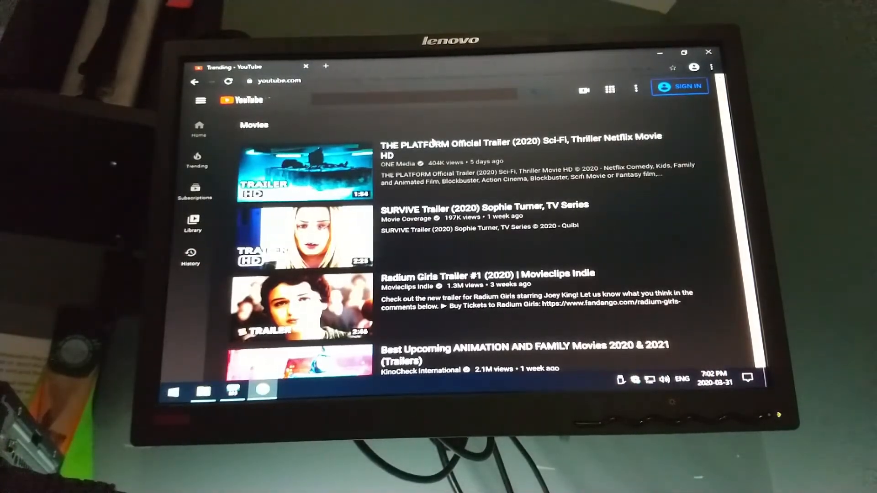
scroll("down", 3)
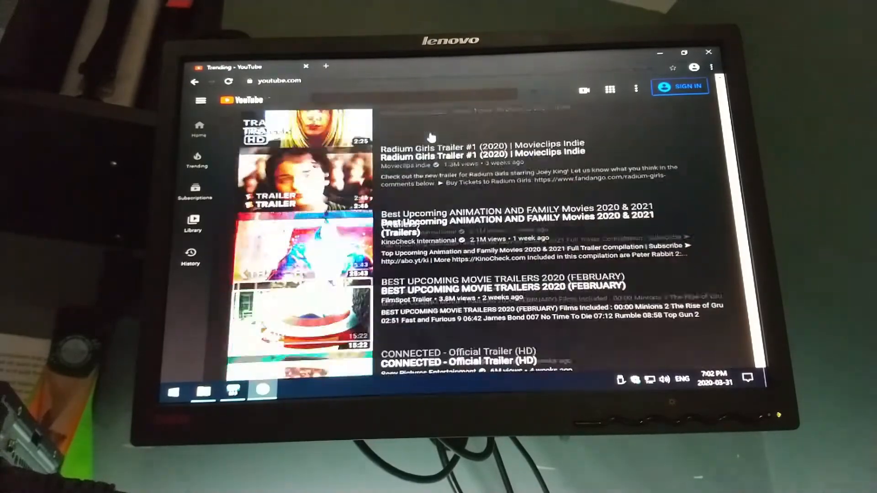
scroll("down", 3)
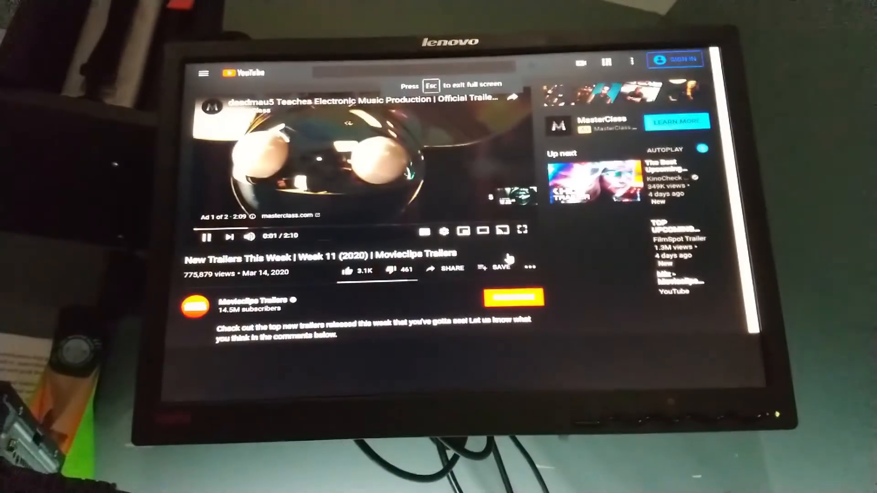
Make the trailer full screen and bring up its playback settings for quality
left_click(522, 229)
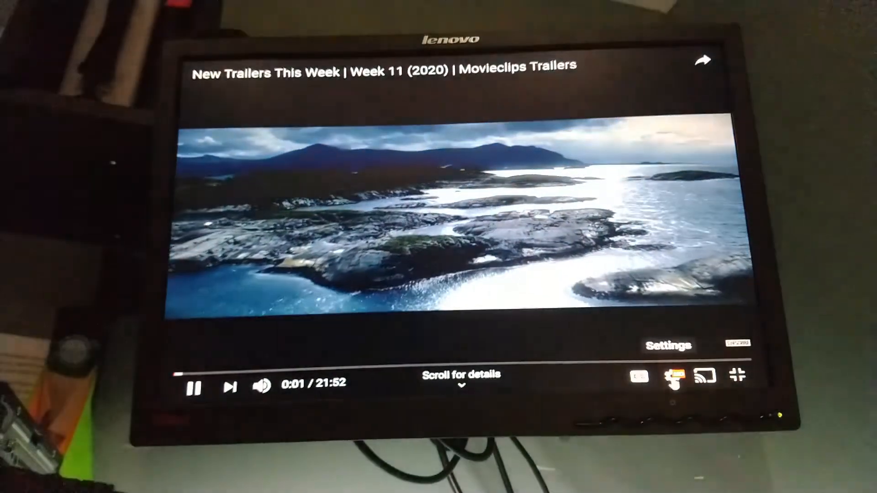
left_click(675, 376)
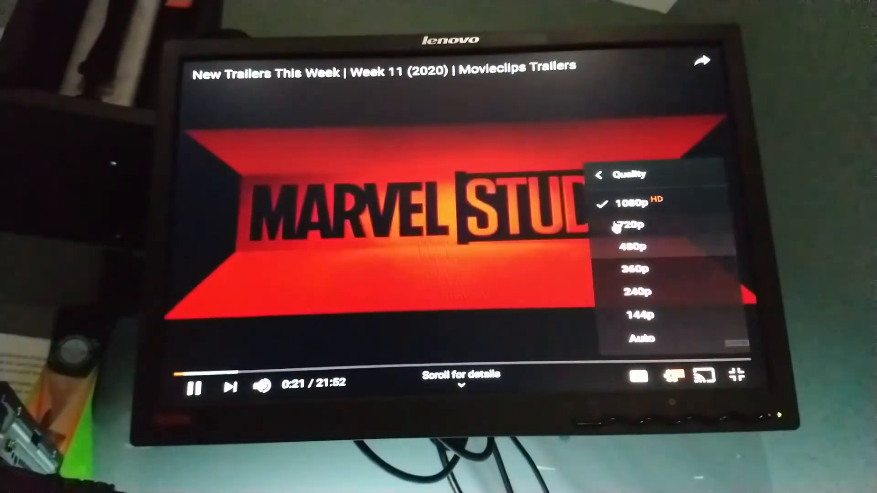
left_click(626, 225)
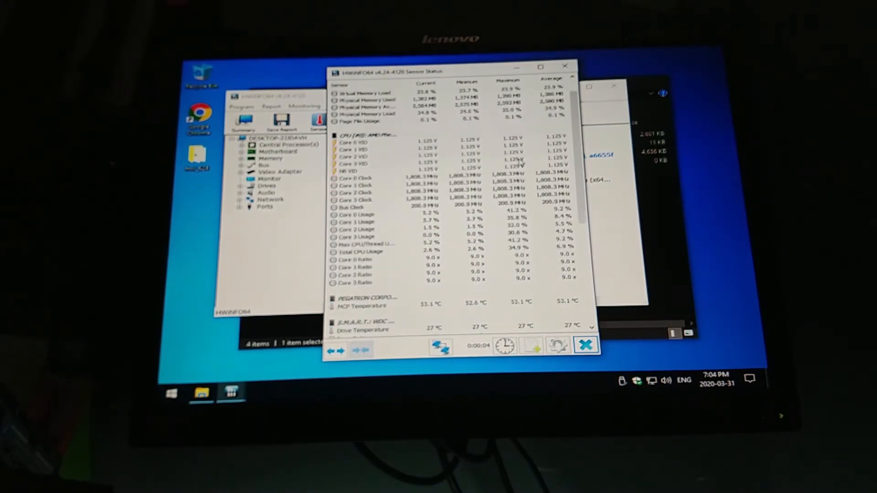
Scroll through the Sensor Status readings, then close HWiNFO64
scroll("down", 3)
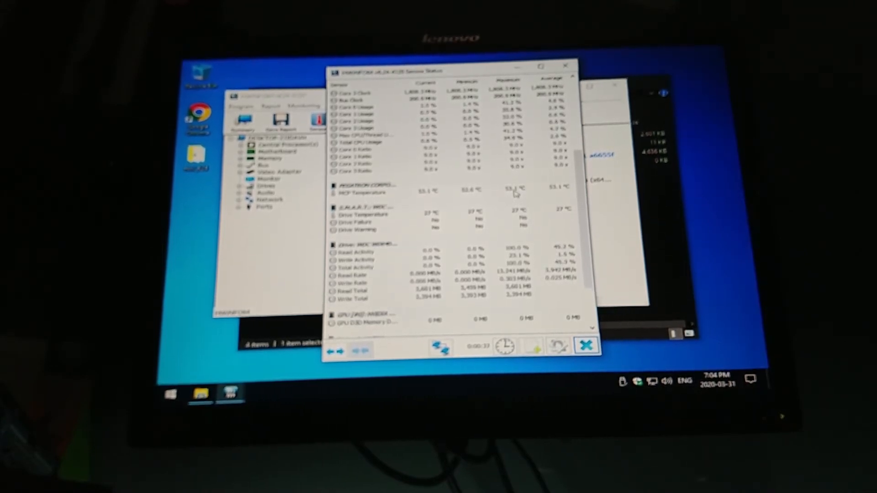
scroll("down", 3)
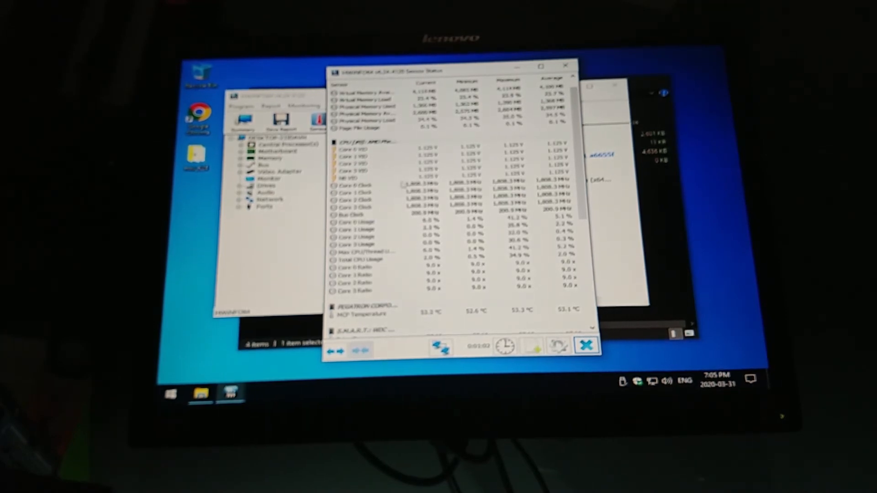
left_click(586, 346)
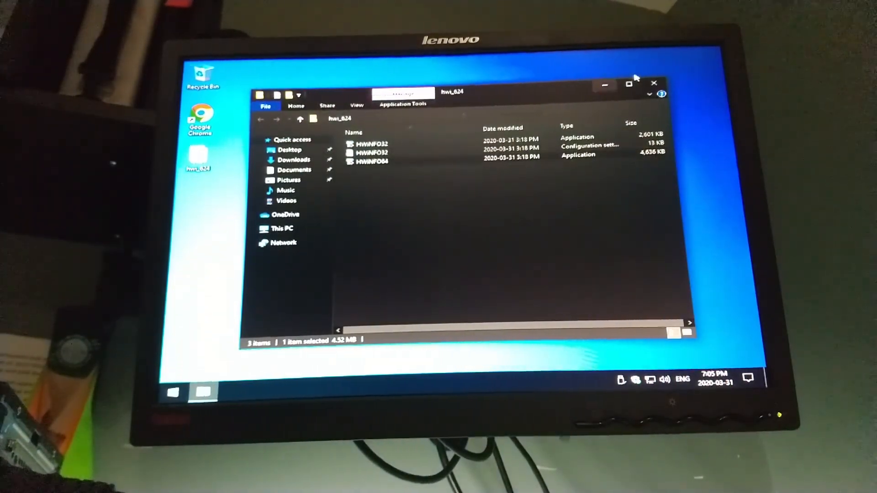
Close the hwi_624 File Explorer window, leaving the desktop clear
left_click(653, 83)
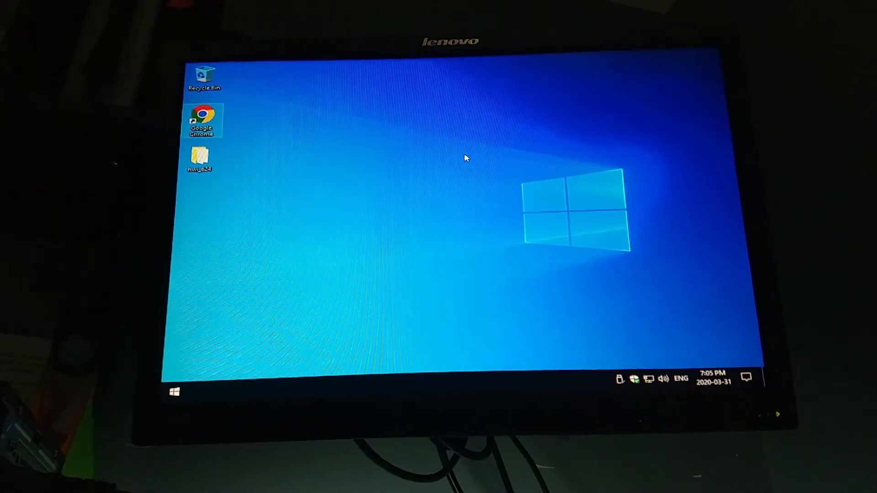